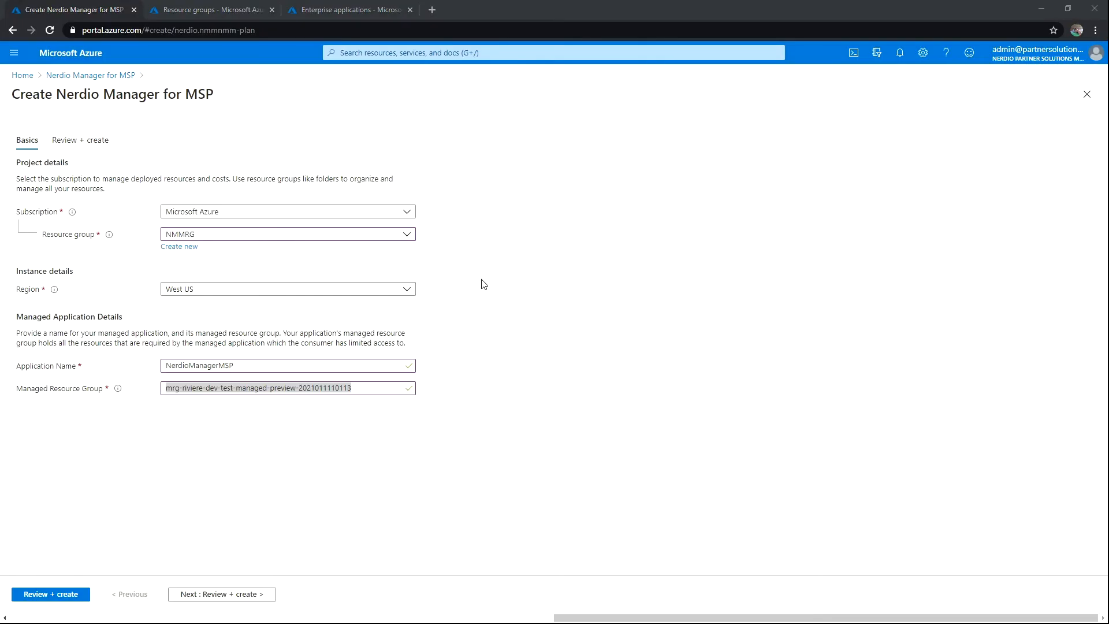
{"action": "mouse_move", "coordinate": [107, 116]}
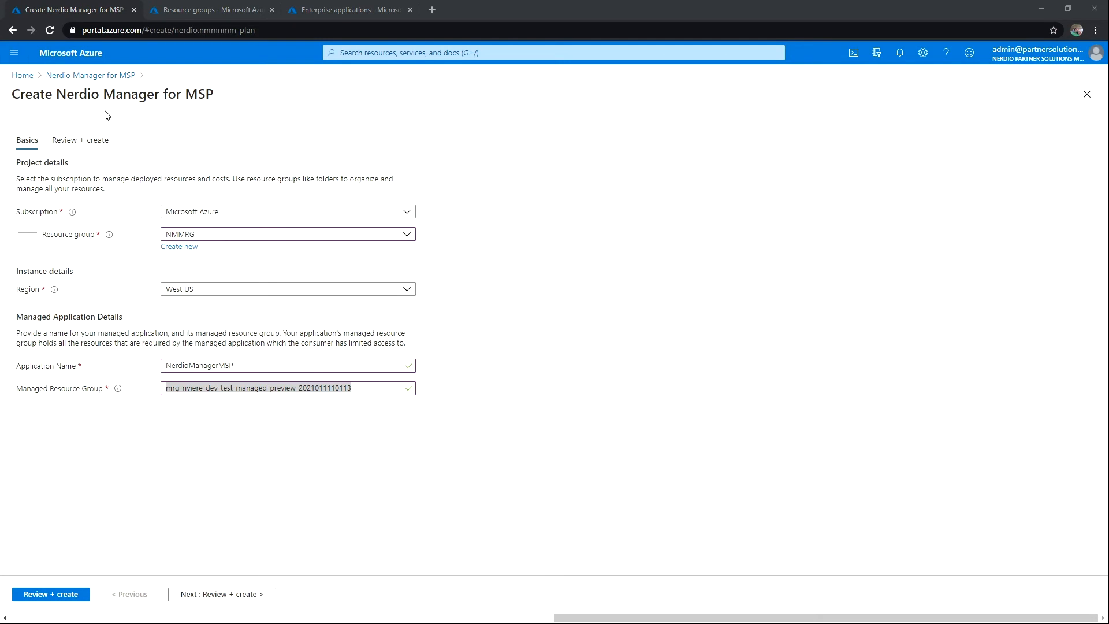
{"action": "mouse_move", "coordinate": [144, 223]}
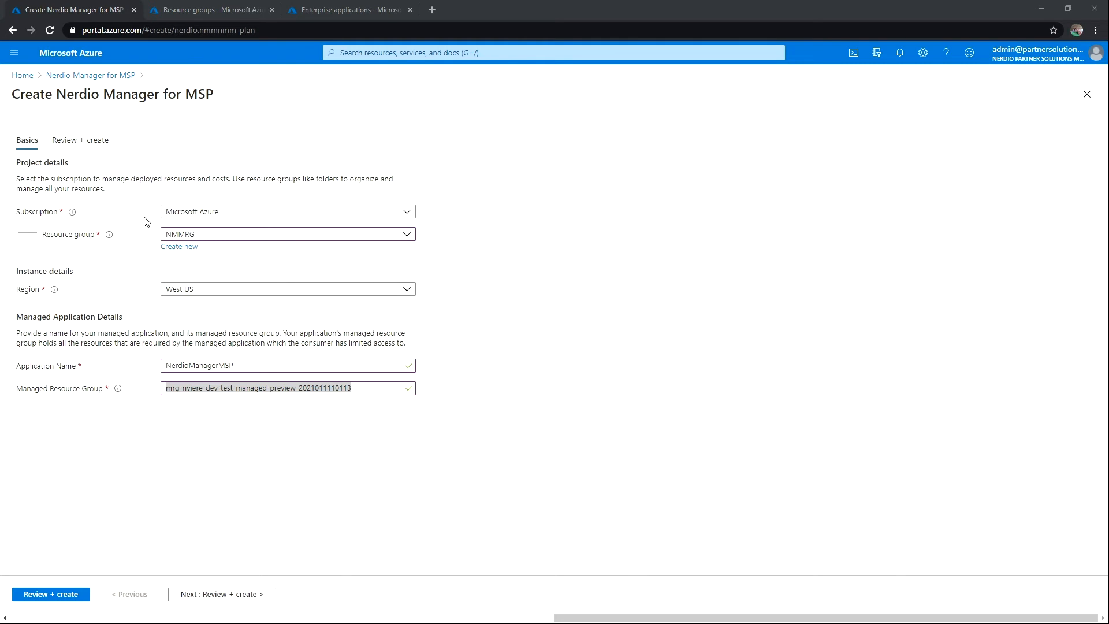
{"action": "mouse_move", "coordinate": [196, 243]}
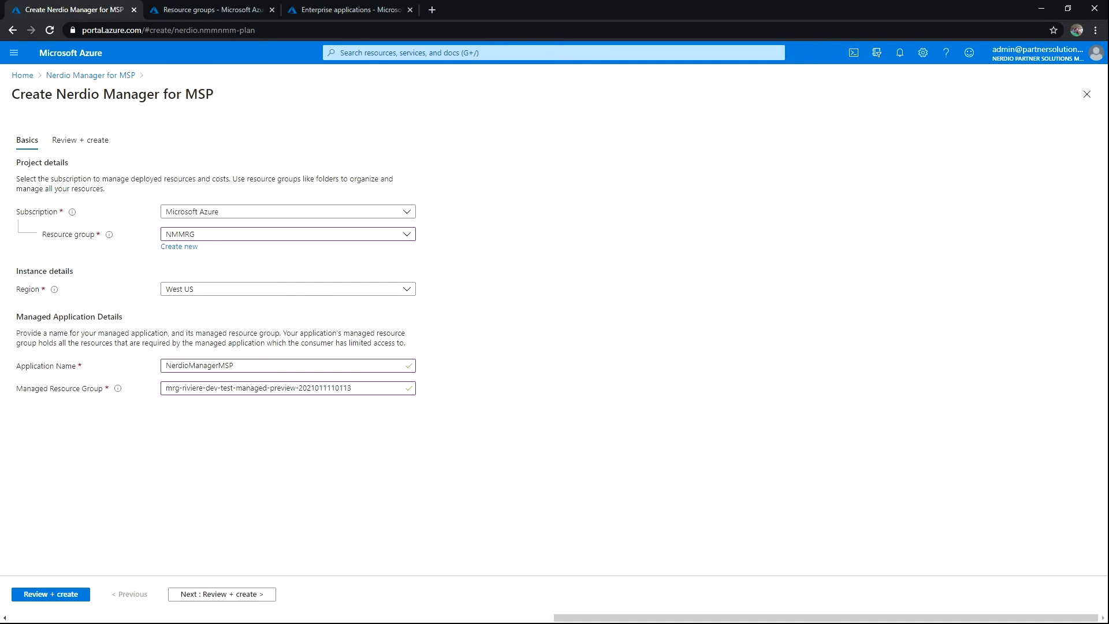
View the NMMRG resource group with its nmmaccstr storage account and NMMAPP managed application.
{"action": "left_click", "coordinate": [209, 9]}
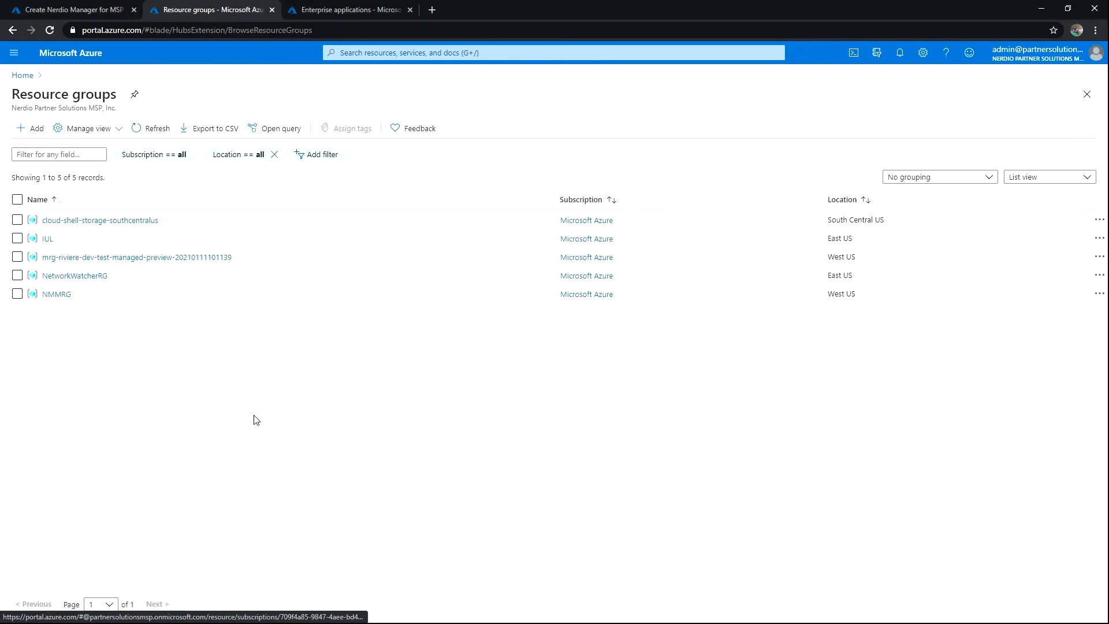
{"action": "left_click", "coordinate": [57, 294]}
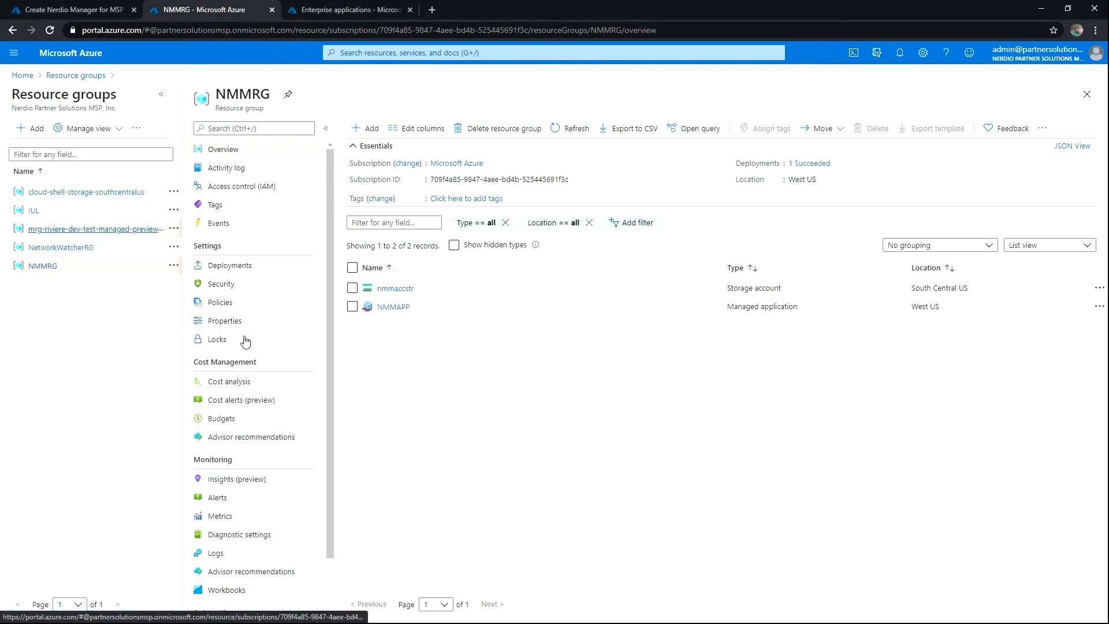
View the mrg-riviere-dev-test-managed-preview resource group and its six managed app resources.
{"action": "left_click", "coordinate": [92, 229]}
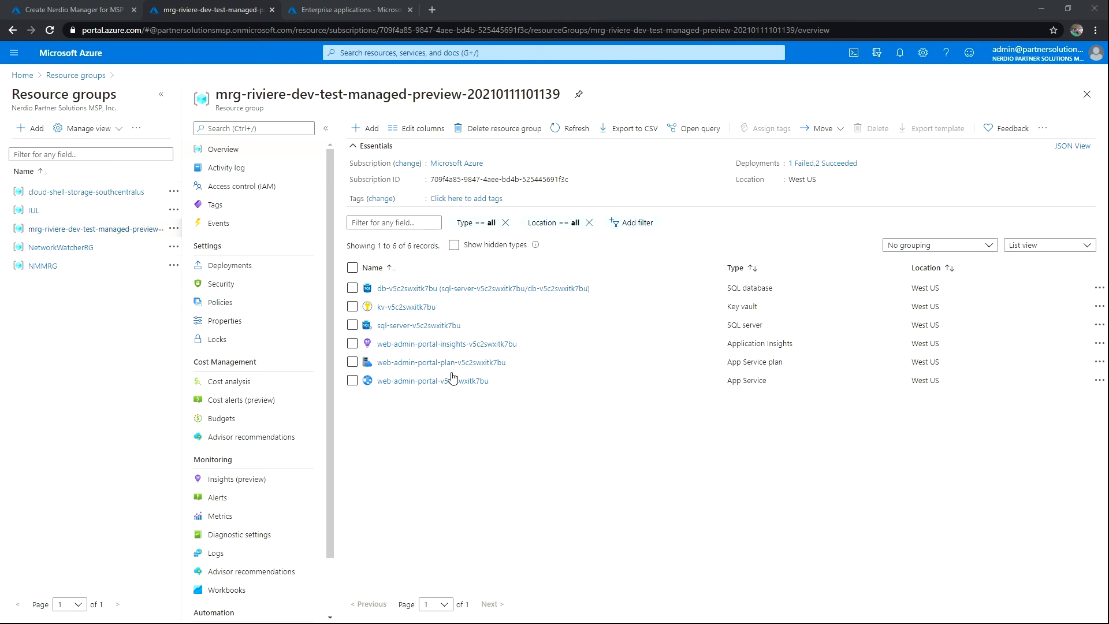
{"action": "mouse_move", "coordinate": [498, 404]}
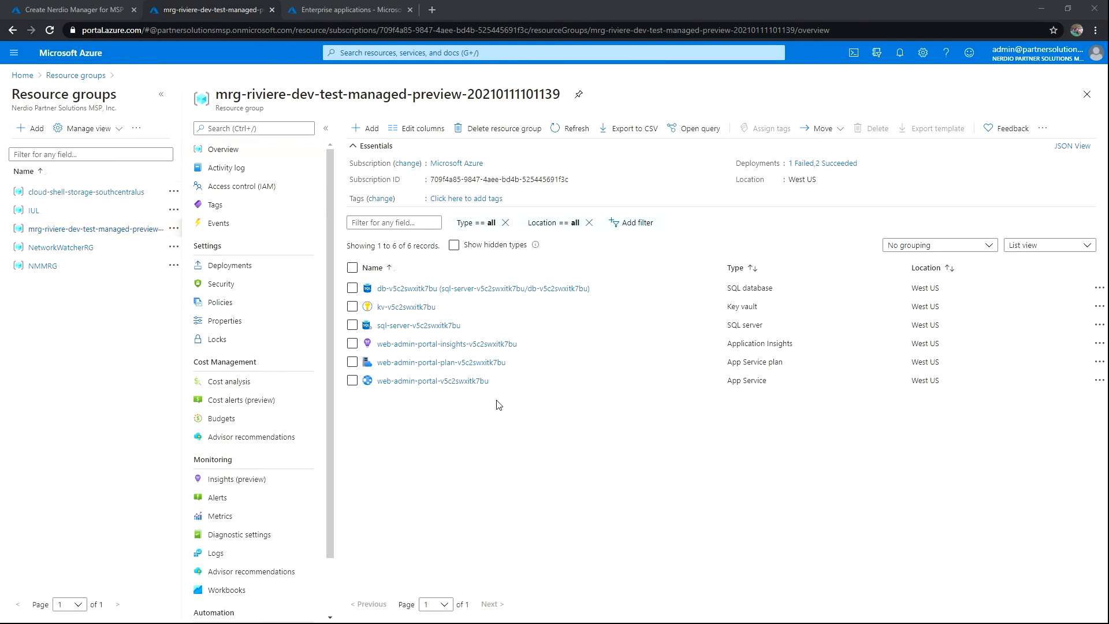
{"action": "mouse_move", "coordinate": [572, 412]}
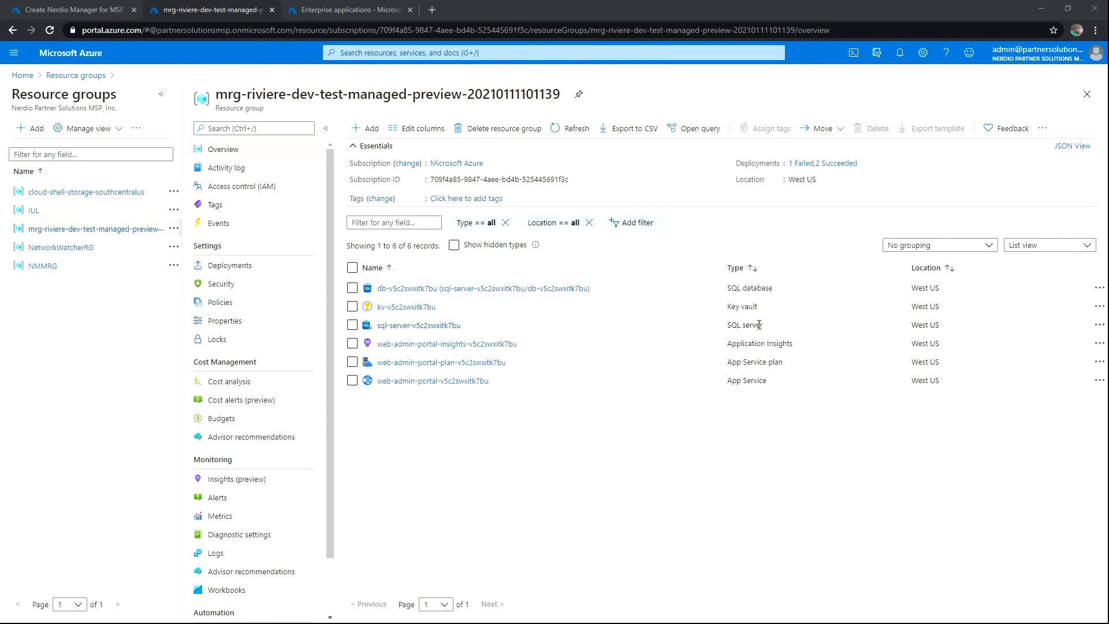
{"action": "mouse_move", "coordinate": [715, 417]}
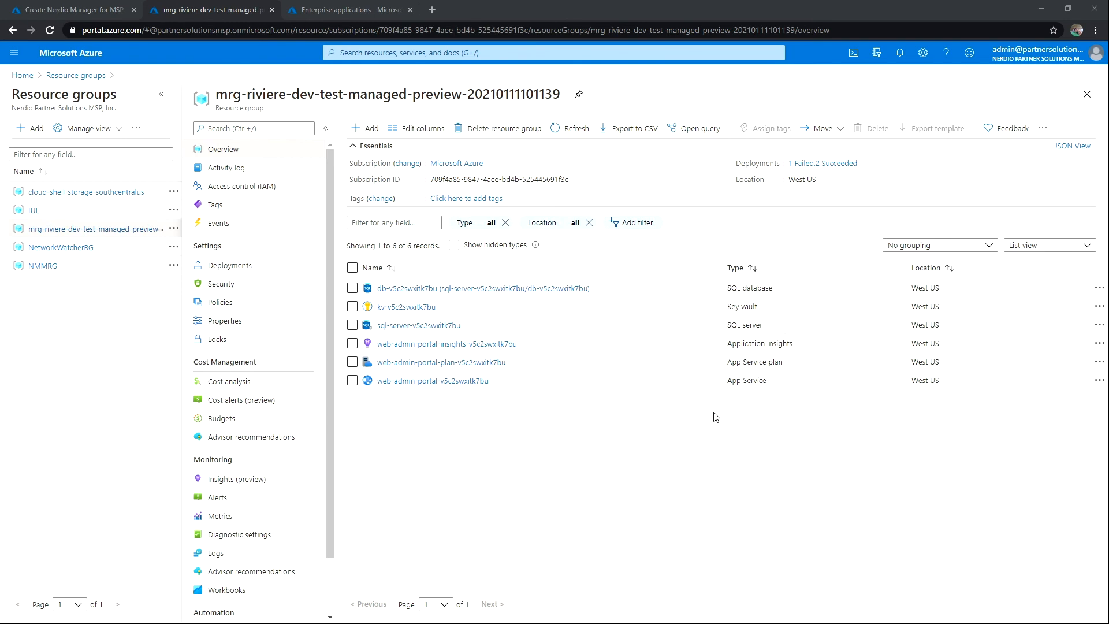
{"action": "mouse_move", "coordinate": [764, 382]}
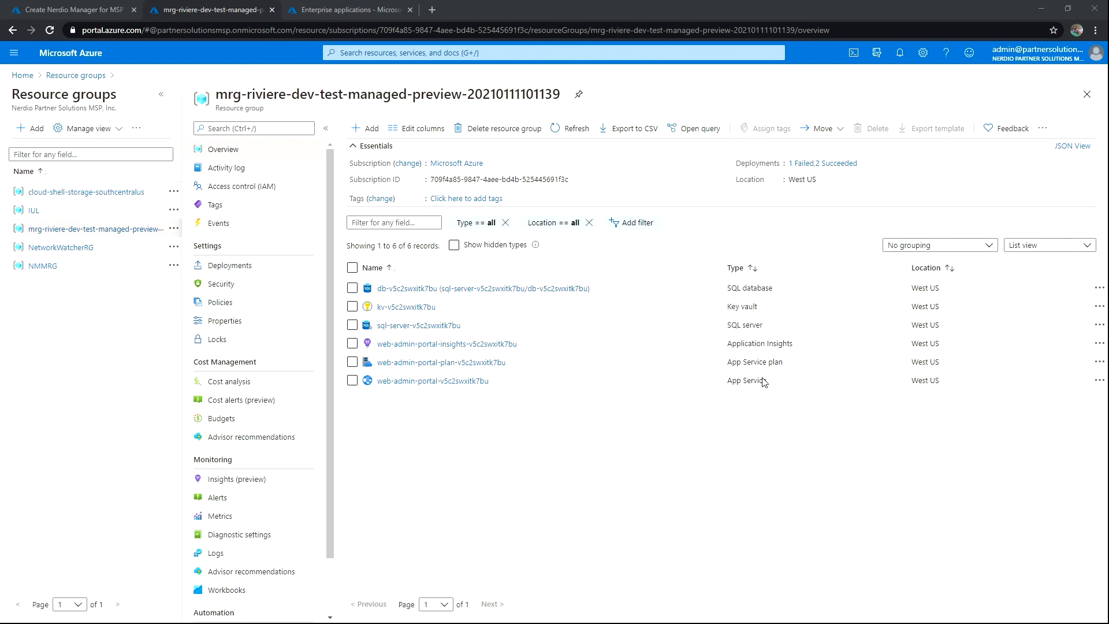
{"action": "mouse_move", "coordinate": [386, 141]}
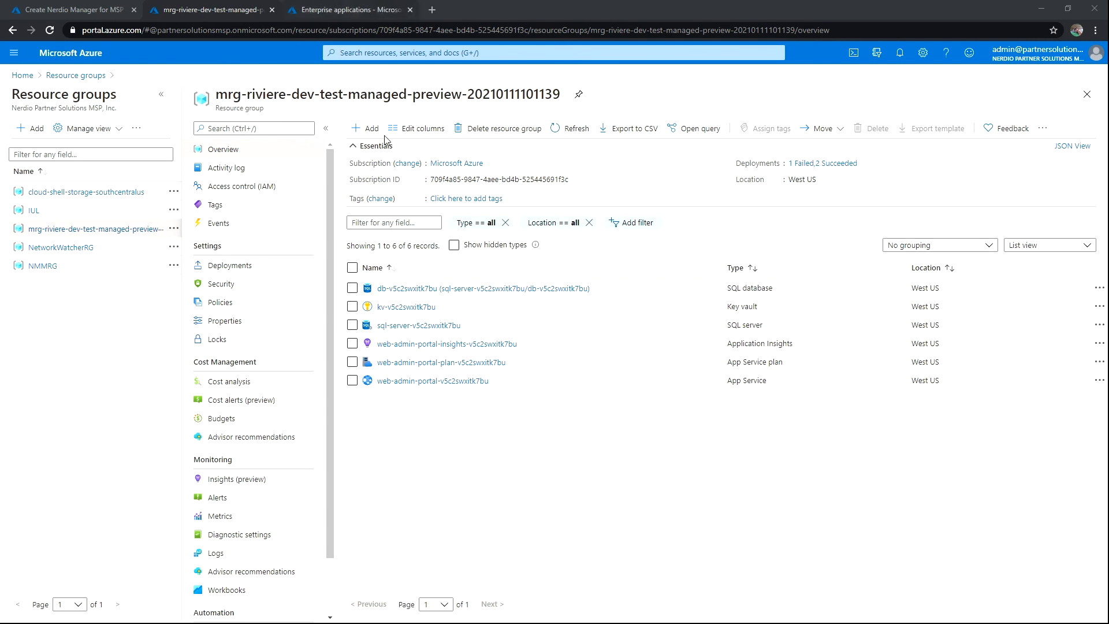
View the web-admin-portal-v5c2swxitk7bu enterprise application from the All applications list.
{"action": "left_click", "coordinate": [347, 9]}
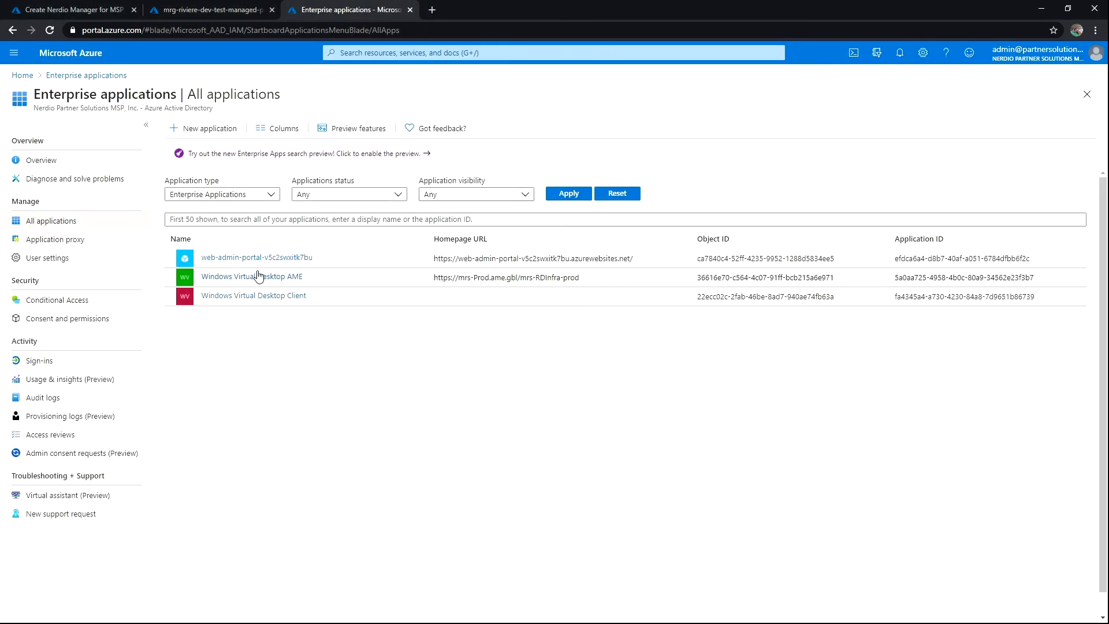
{"action": "mouse_move", "coordinate": [256, 256]}
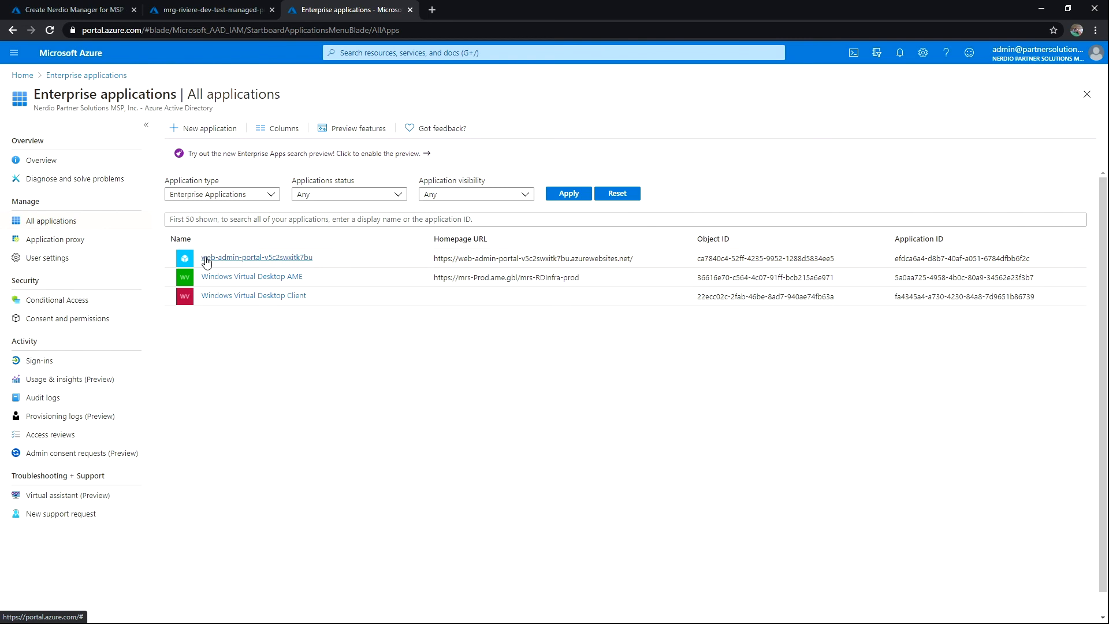
{"action": "mouse_move", "coordinate": [590, 261]}
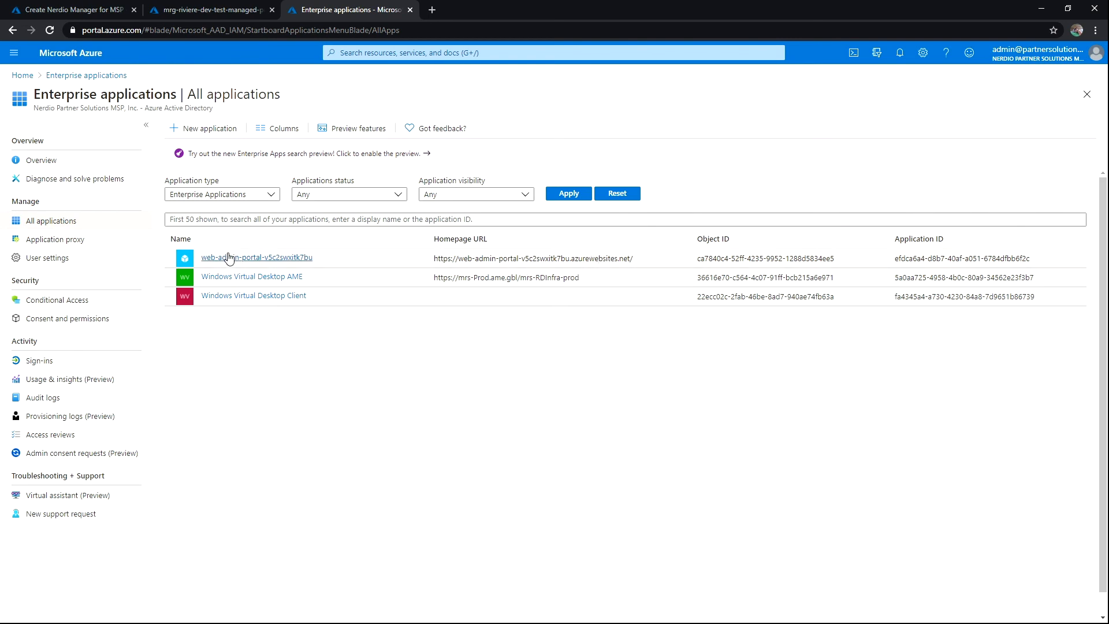
{"action": "left_click", "coordinate": [256, 257]}
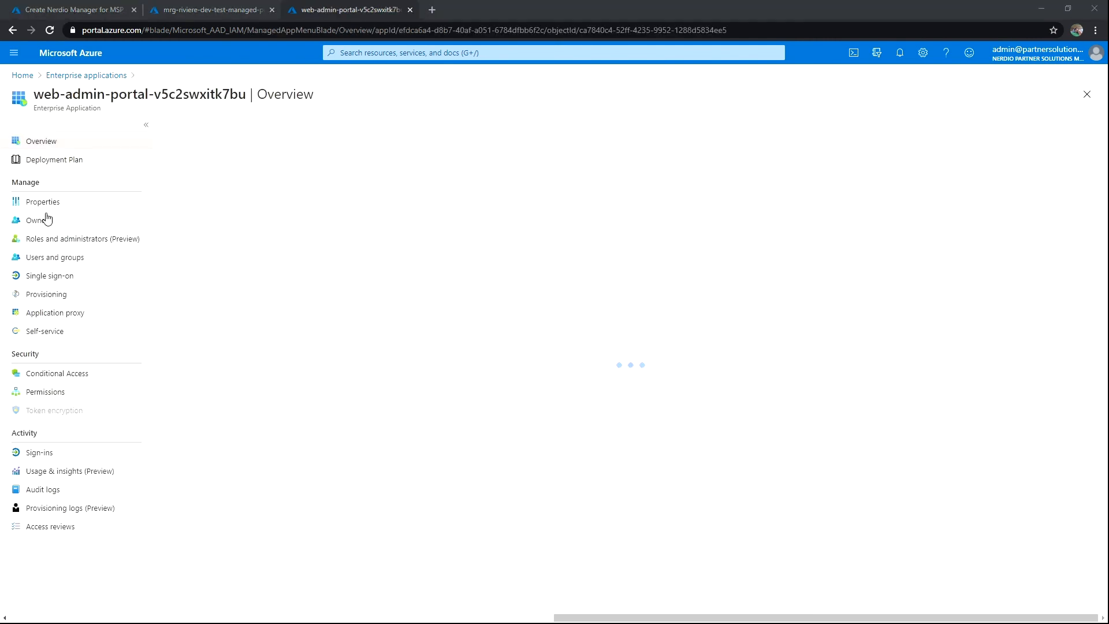
Show the enterprise application's Properties: name, homepage URL, application ID and object ID.
{"action": "left_click", "coordinate": [43, 201]}
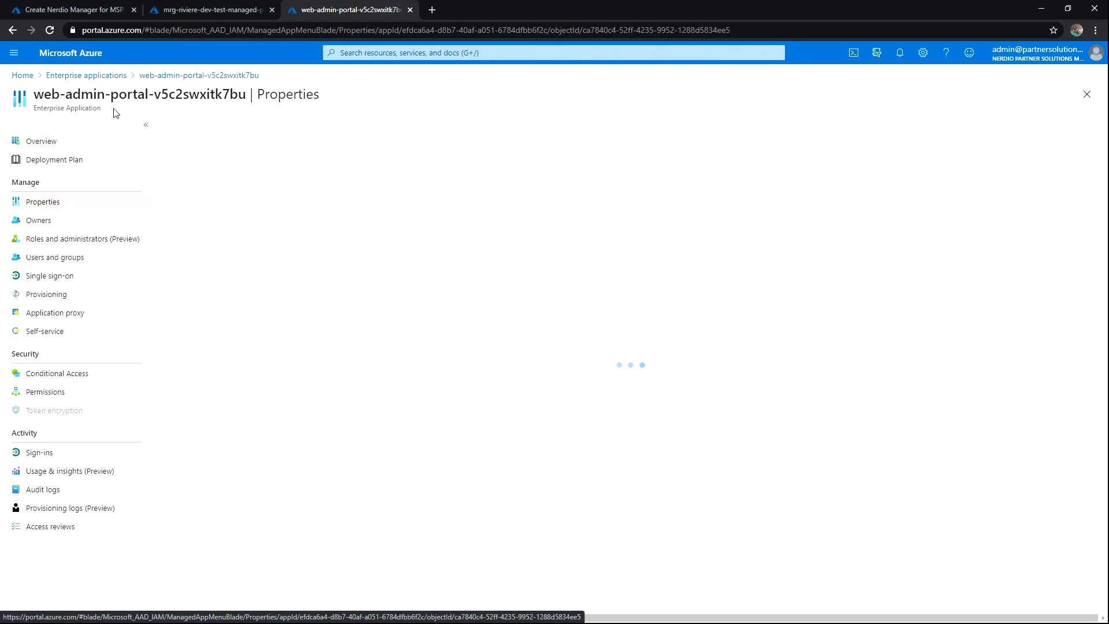
{"action": "mouse_move", "coordinate": [928, 205]}
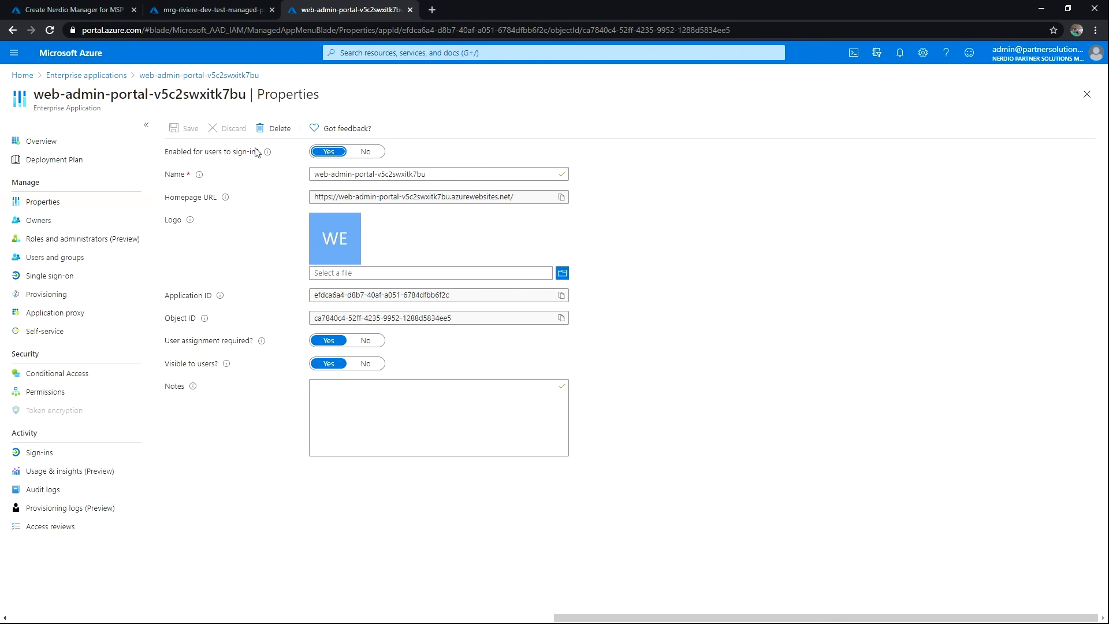
{"action": "mouse_move", "coordinate": [451, 227]}
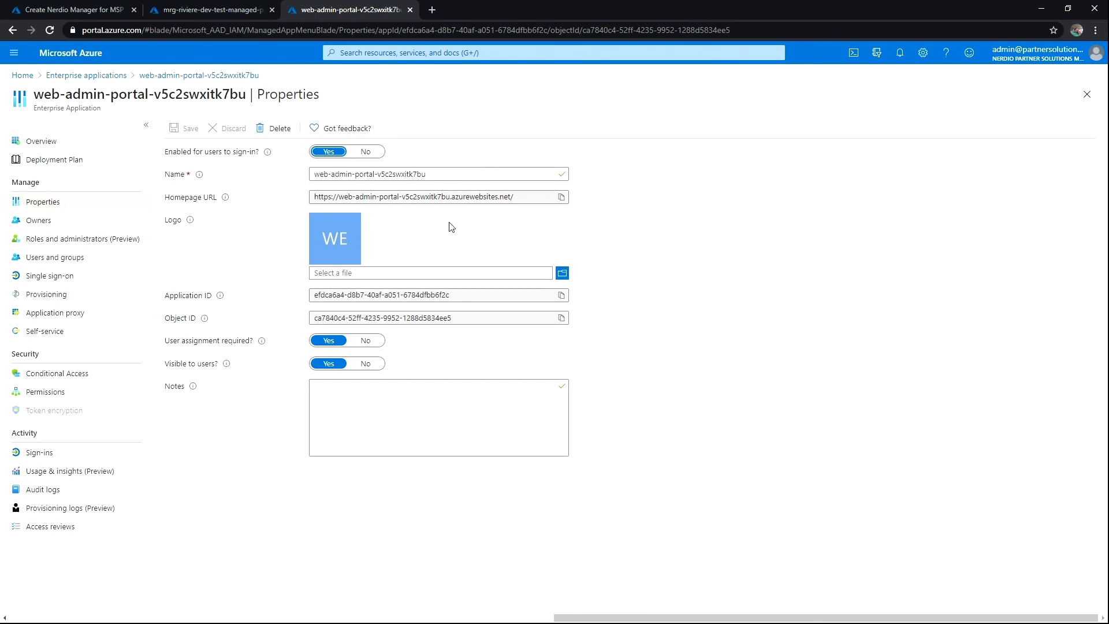